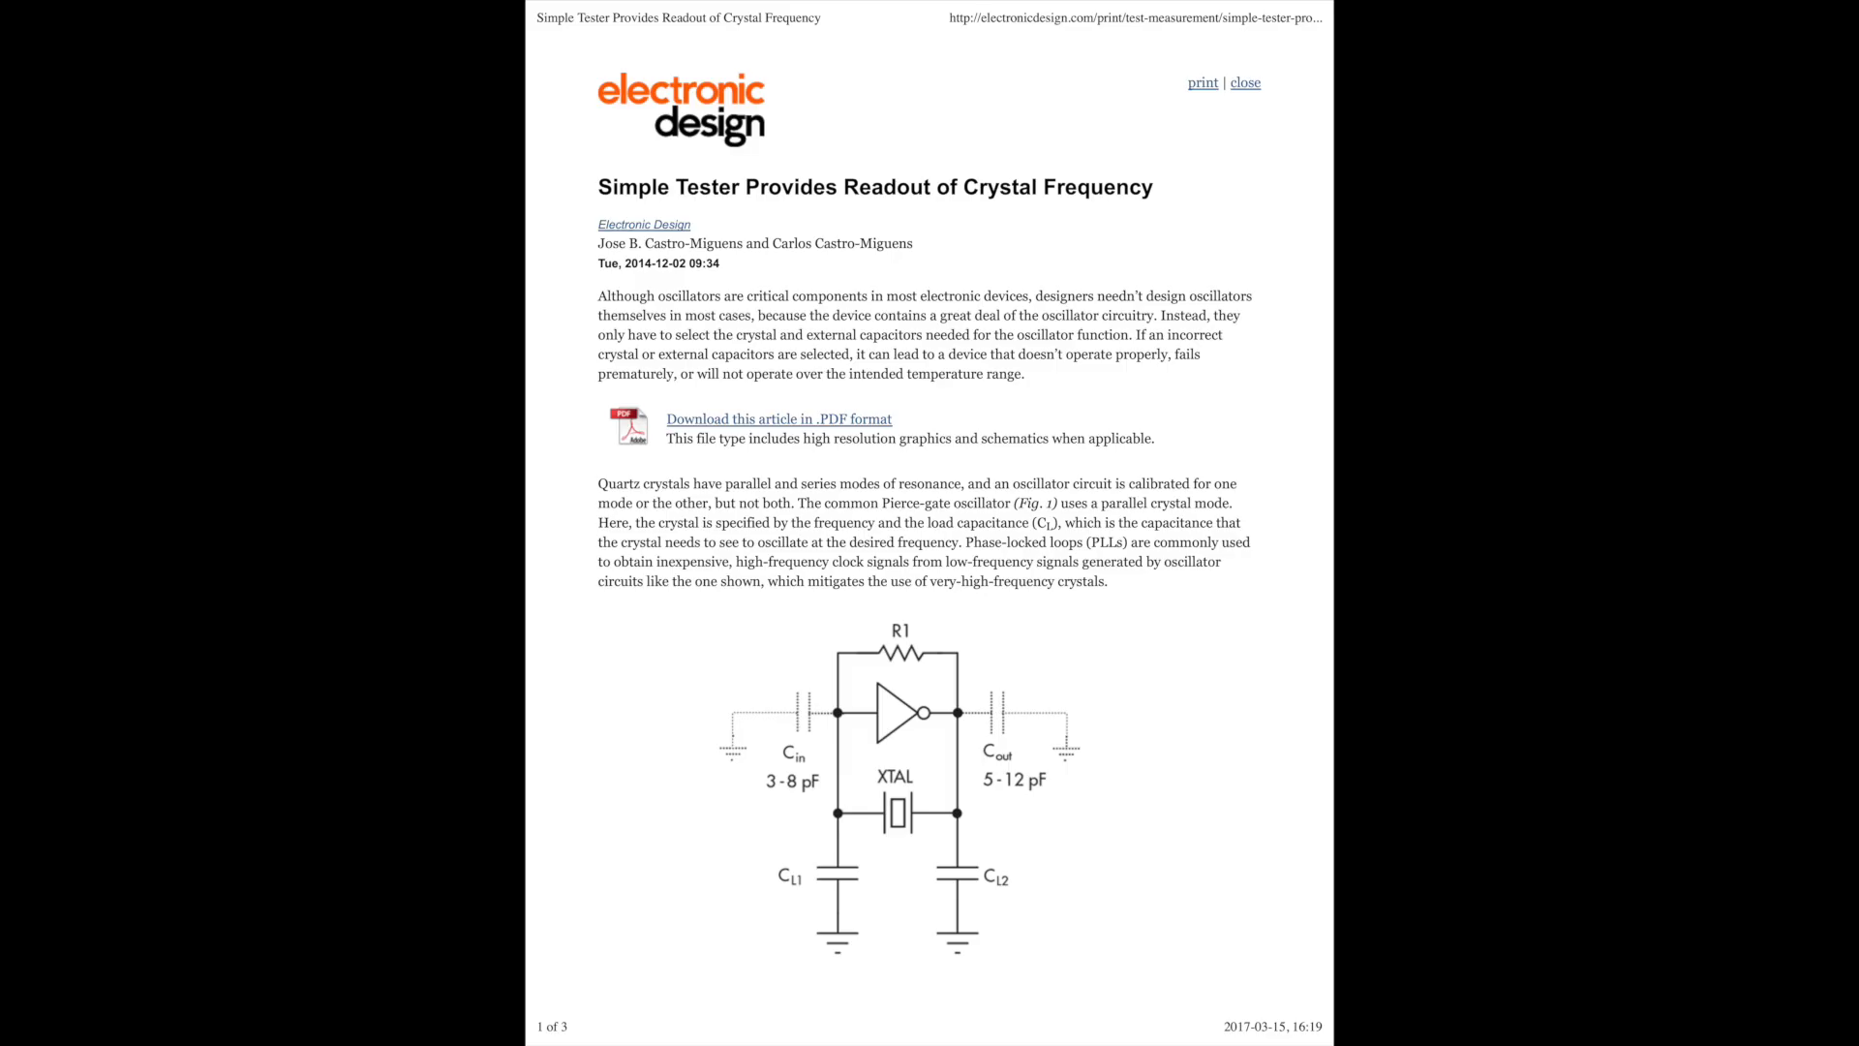
scroll("down", 3)
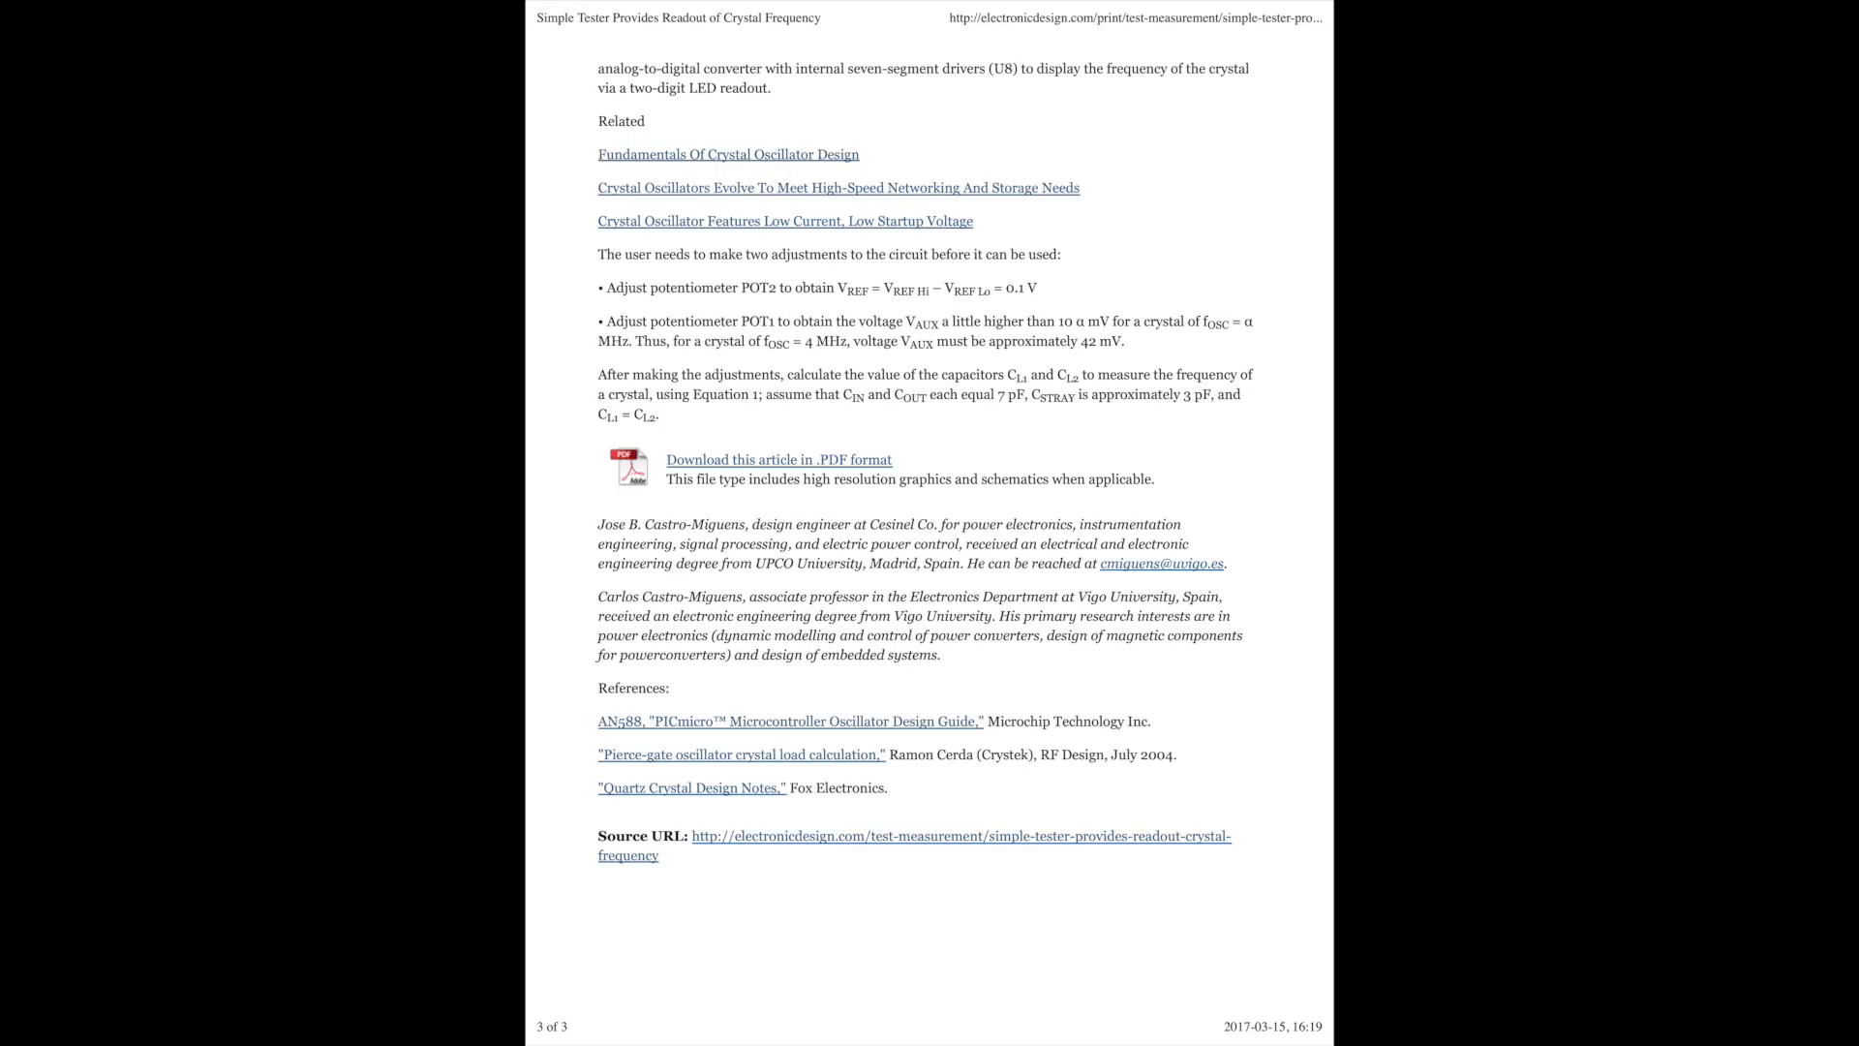